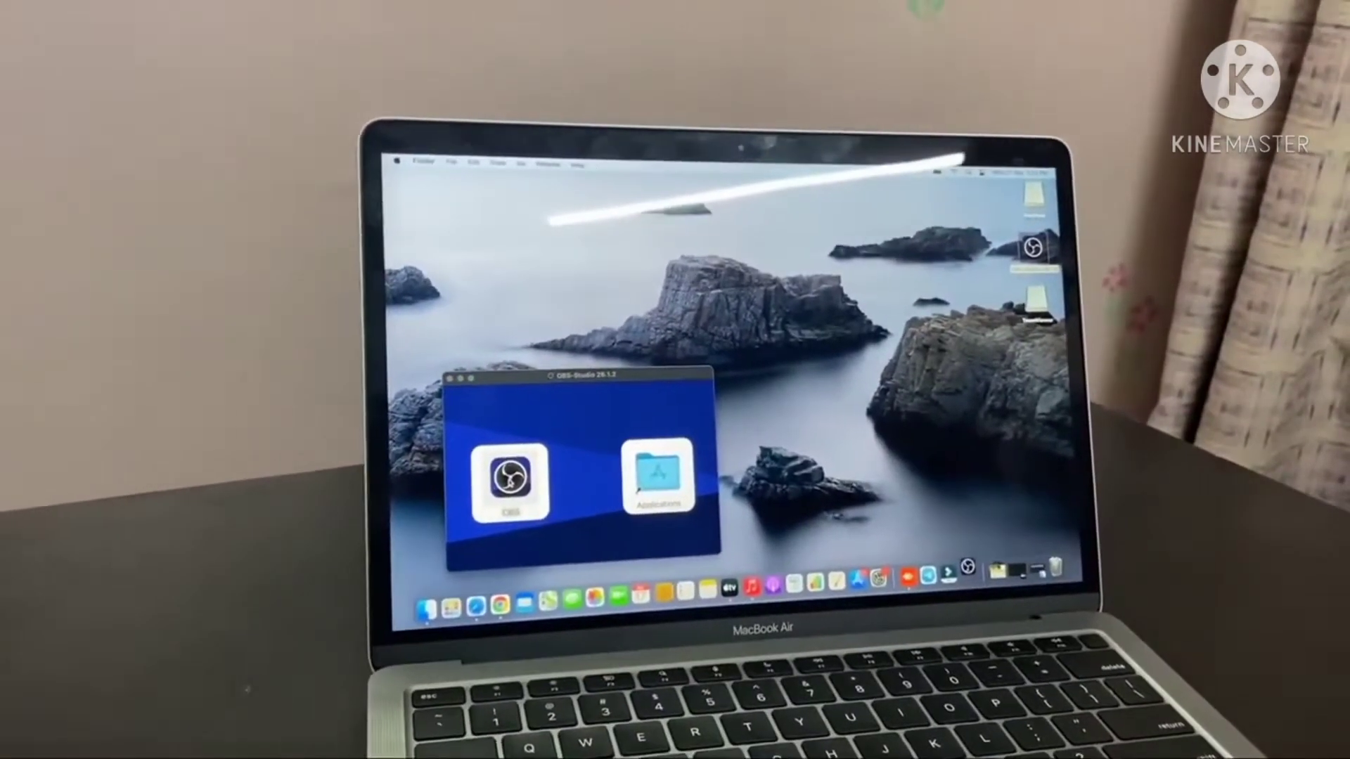
Launch OBS Studio from the OBS-Studio disk image window in Finder.
{"action": "left_click", "coordinate": [509, 480]}
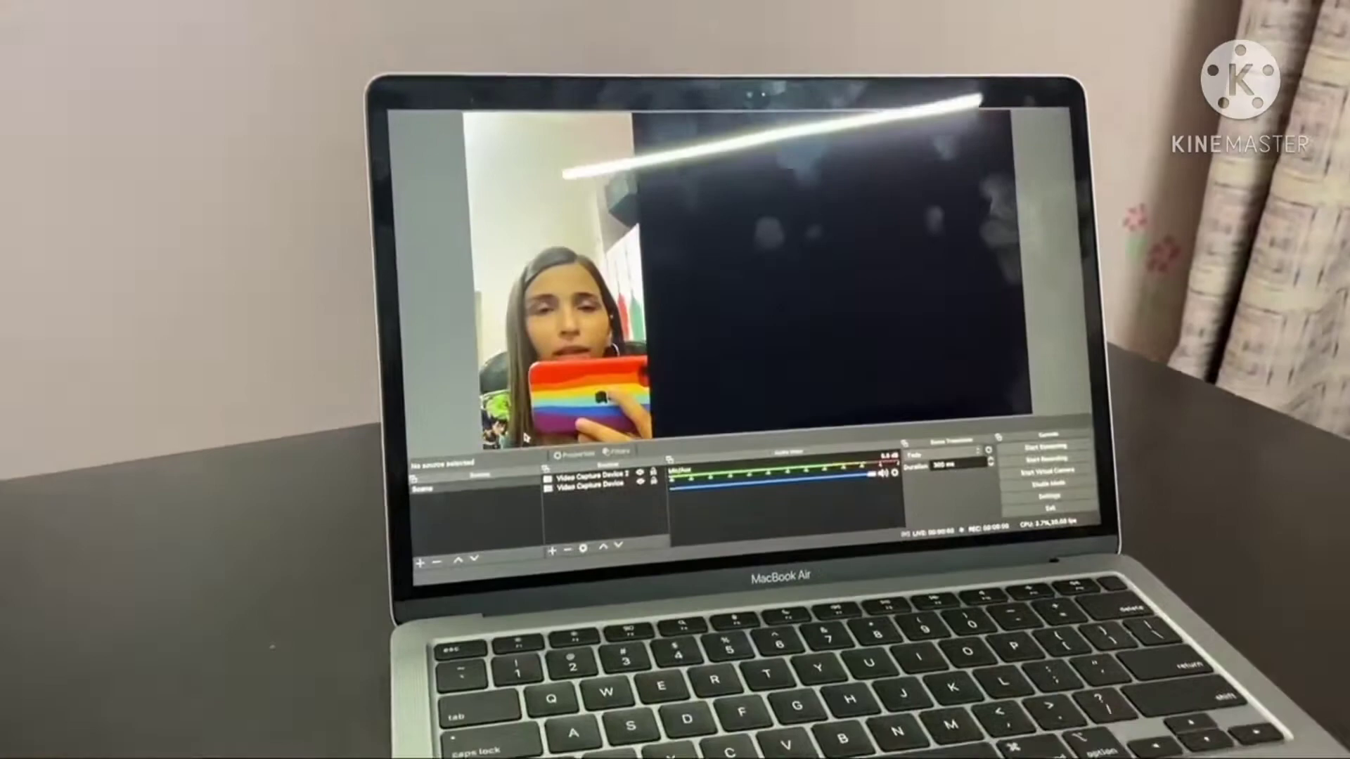